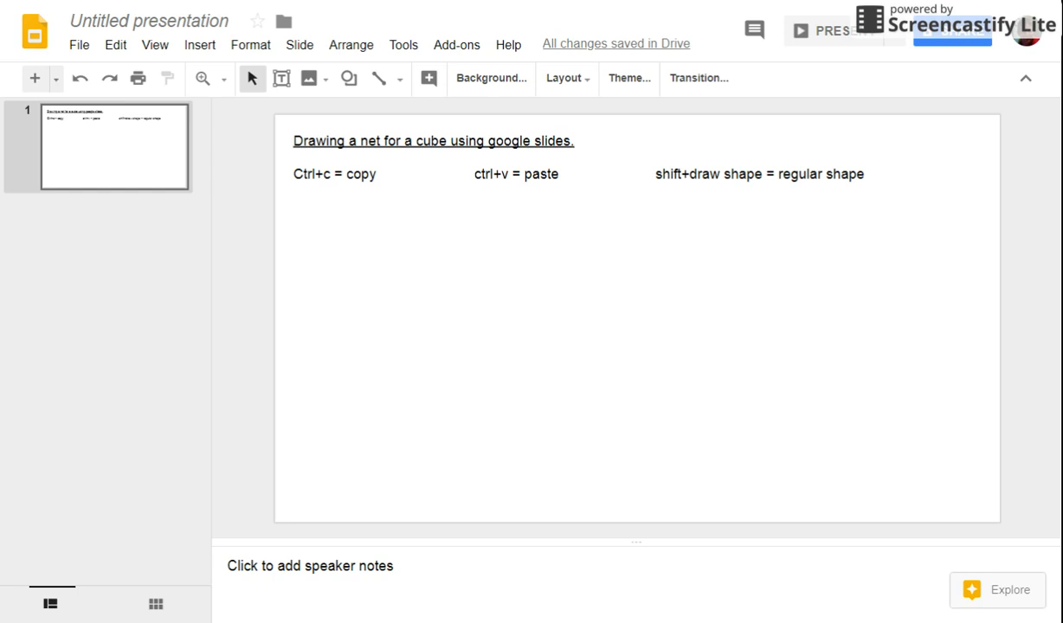
{"action": "mouse_move", "coordinate": [704, 238]}
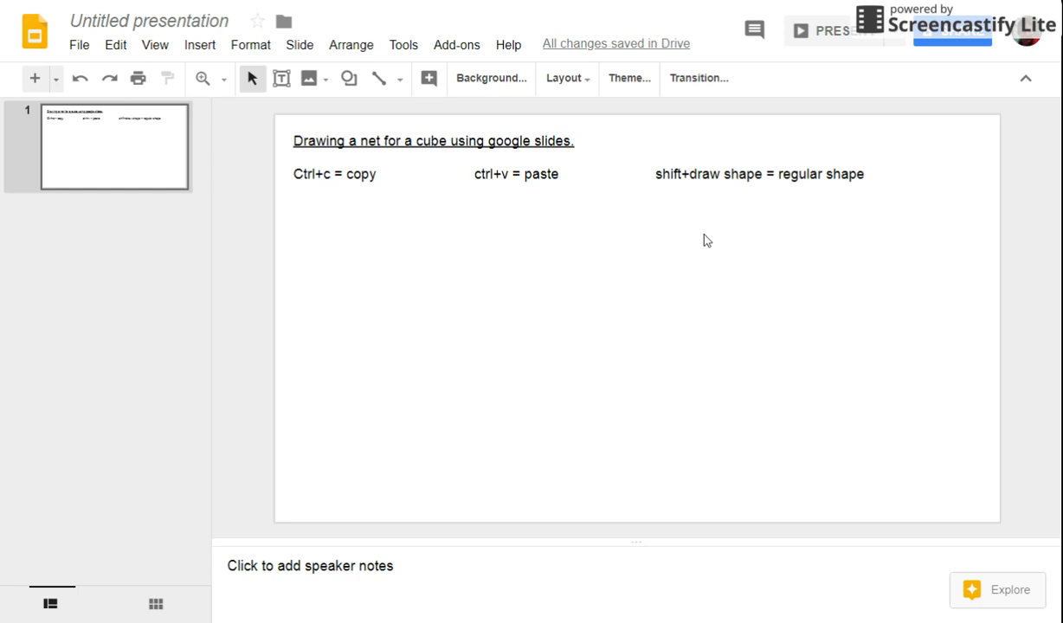
{"action": "mouse_move", "coordinate": [485, 265]}
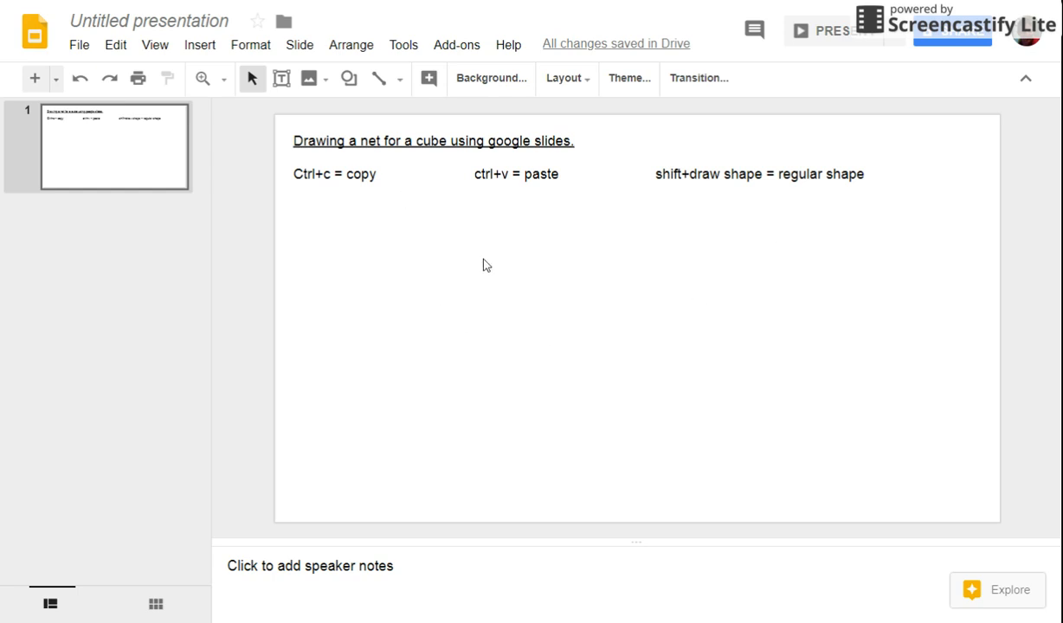
{"action": "mouse_move", "coordinate": [338, 86]}
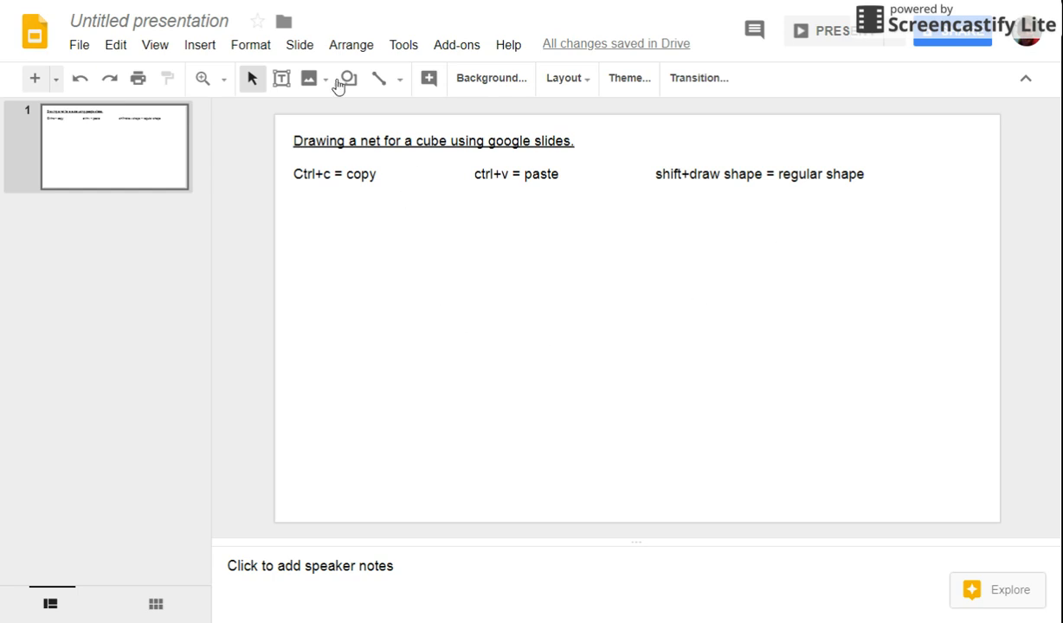
Step: Draw a grey square with the rectangle tool under the shortcut list and enlarge it
{"action": "left_click", "coordinate": [346, 77]}
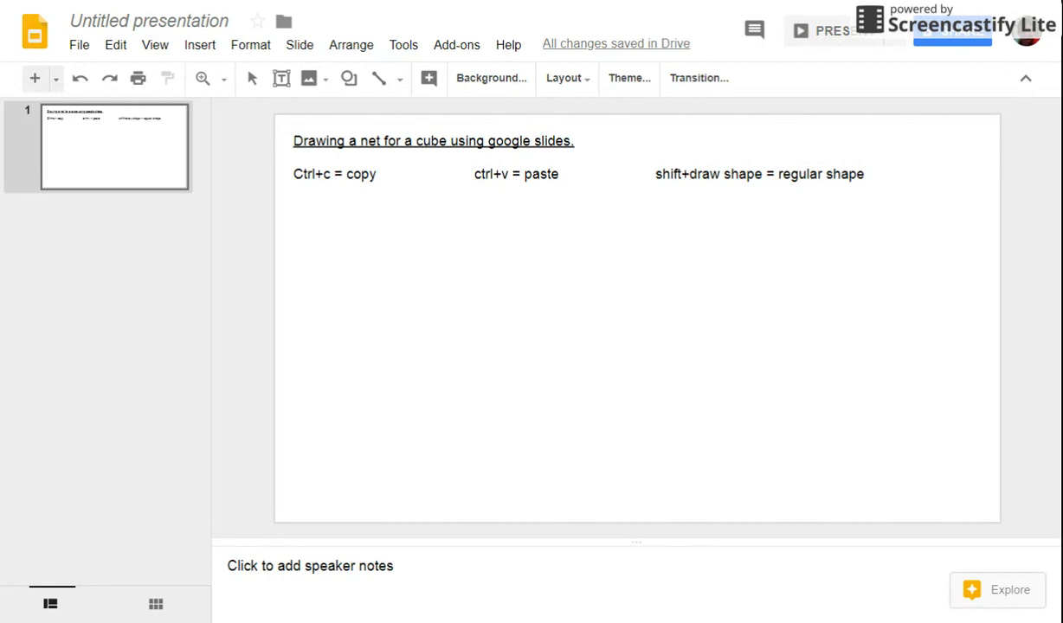
{"action": "left_click_drag", "start_coordinate": [294, 259], "coordinate": [523, 329]}
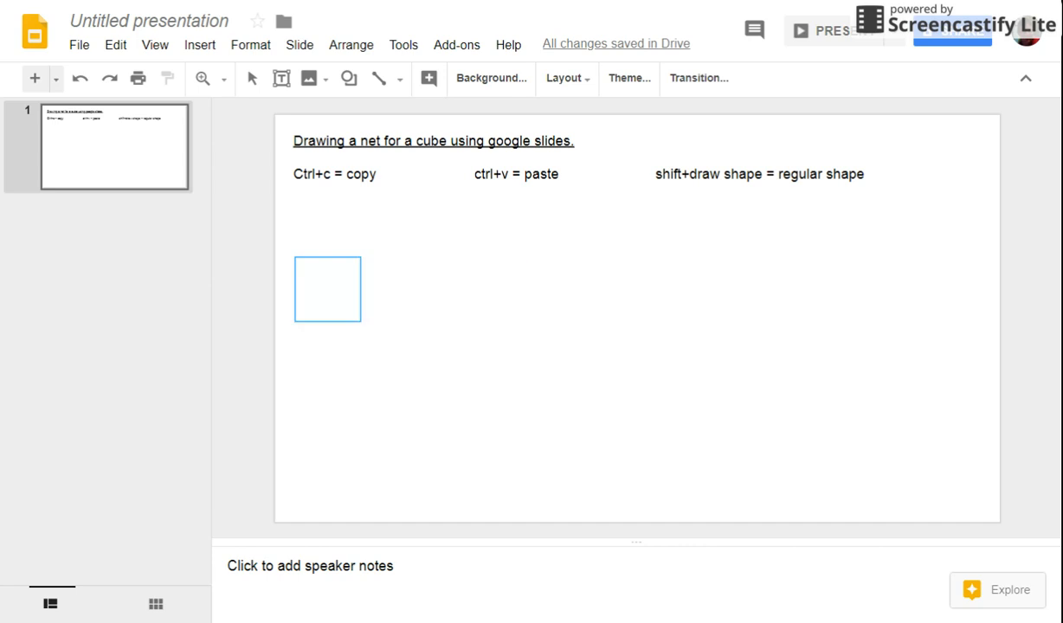
{"action": "left_click_drag", "start_coordinate": [363, 329], "coordinate": [391, 346]}
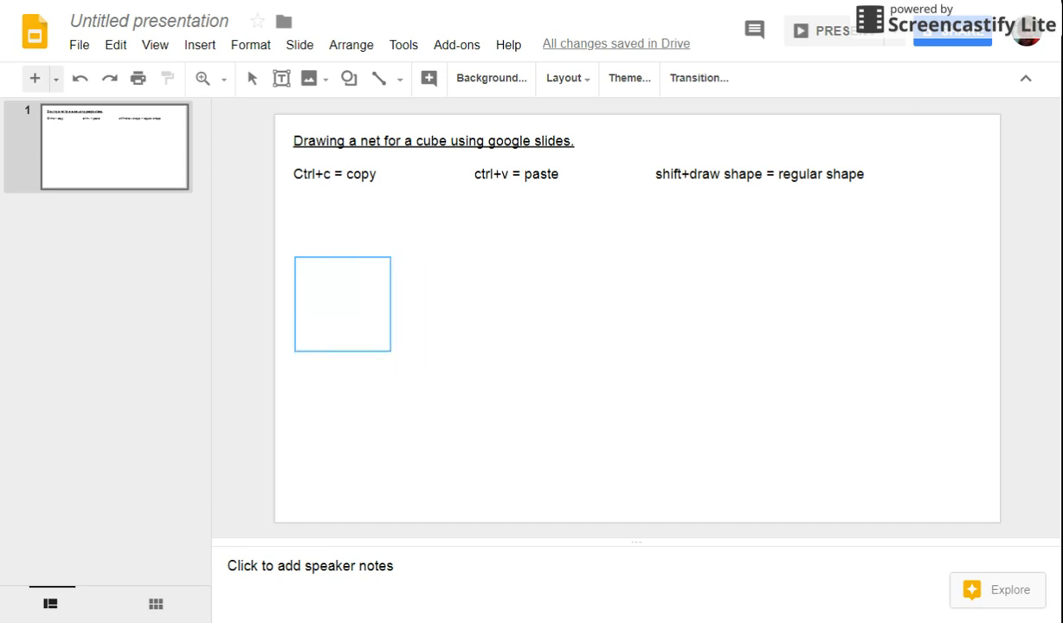
{"action": "left_click_drag", "start_coordinate": [391, 346], "coordinate": [400, 360]}
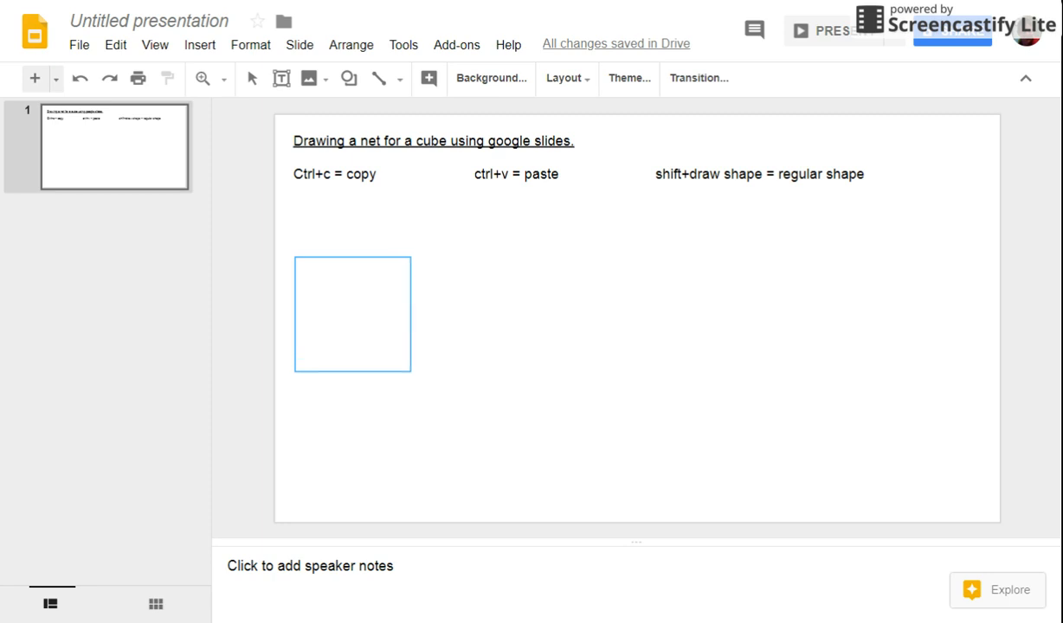
{"action": "left_click", "coordinate": [353, 313]}
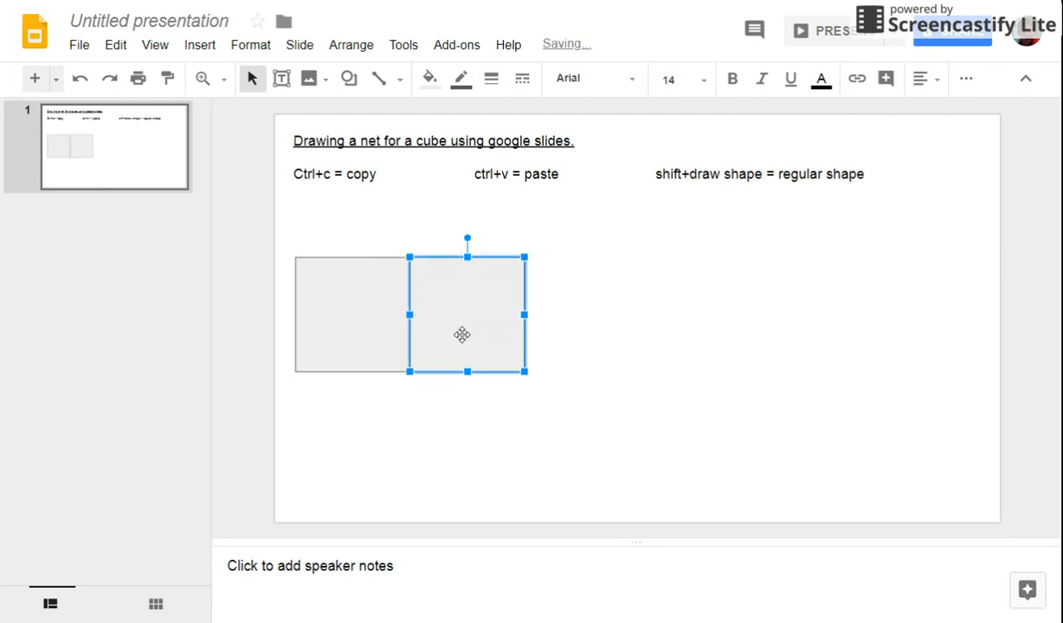
Step: Paste a copy of the square and place it edge to edge beside the first
{"action": "key", "text": "ctrl+v"}
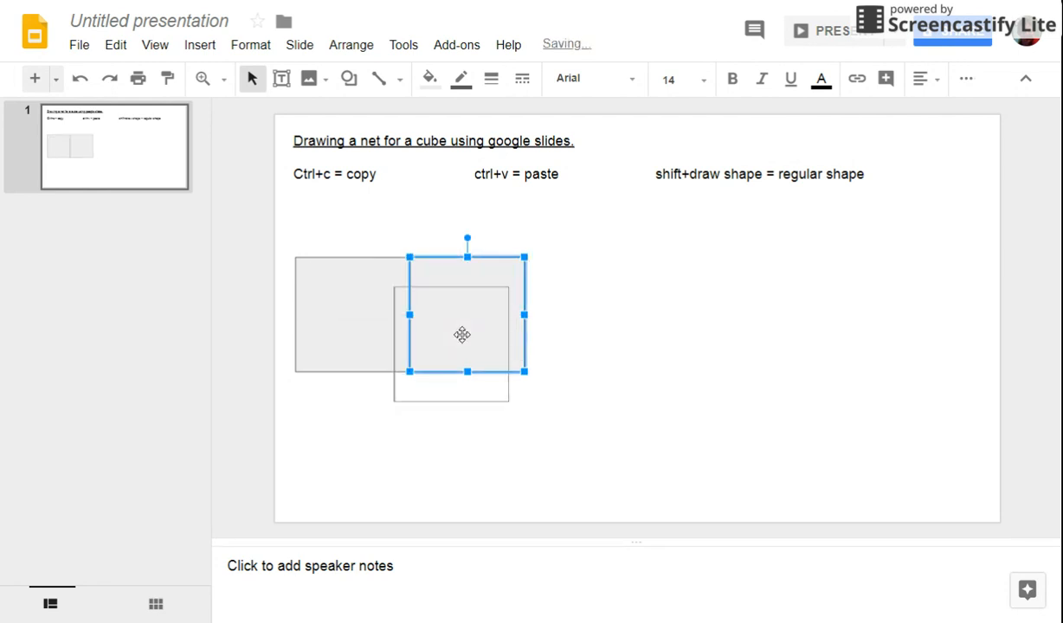
{"action": "left_click_drag", "start_coordinate": [462, 336], "coordinate": [410, 314]}
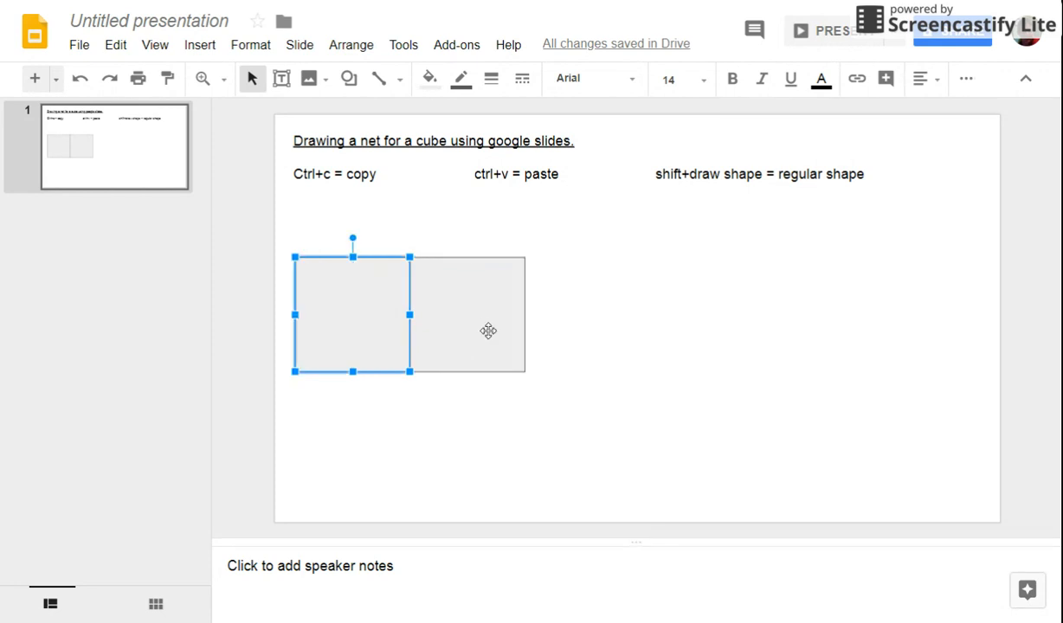
{"action": "mouse_move", "coordinate": [467, 325]}
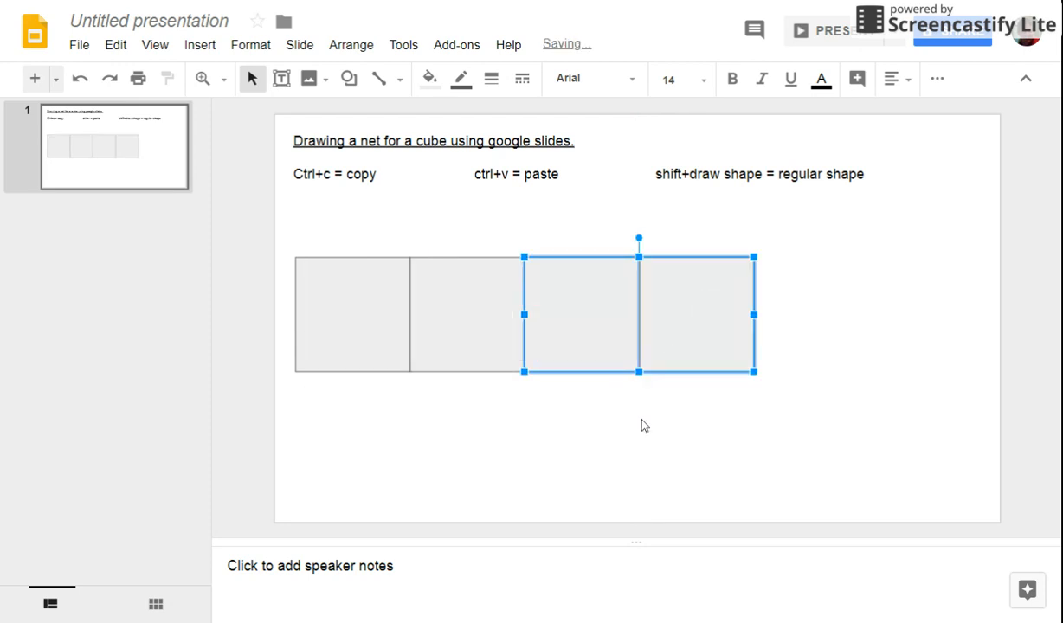
Step: Select all four squares of the row and nudge them slightly lower together
{"action": "left_click", "coordinate": [645, 424]}
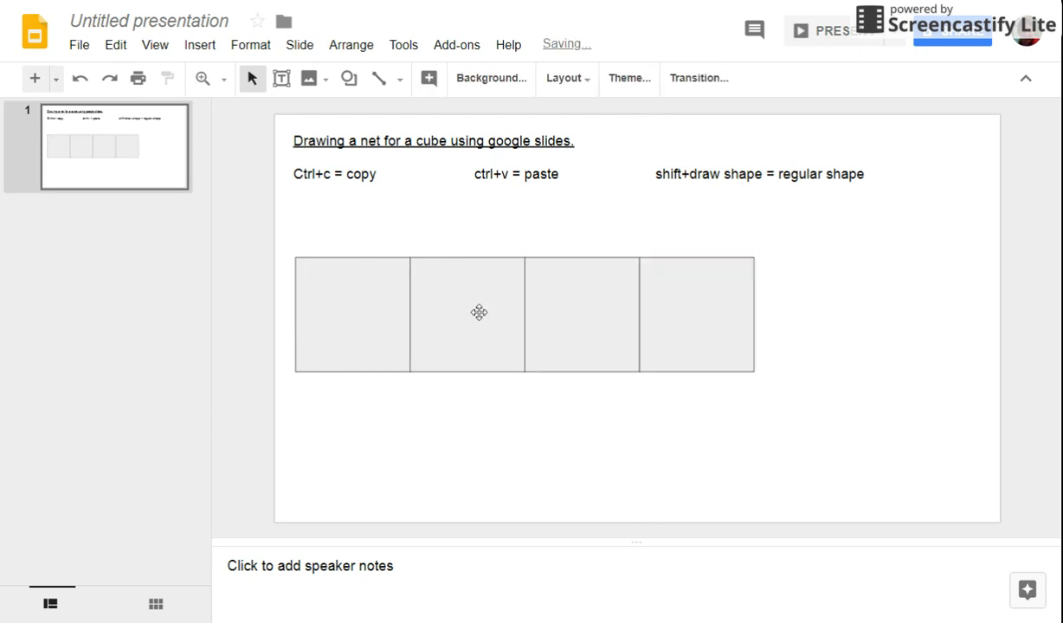
{"action": "mouse_move", "coordinate": [399, 312]}
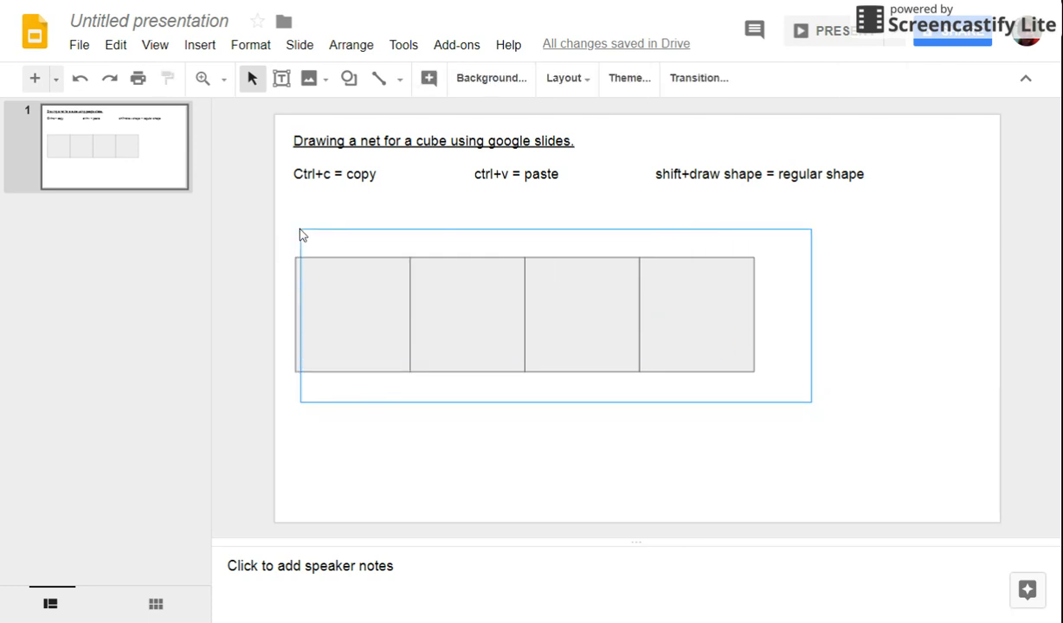
{"action": "left_click", "coordinate": [563, 346]}
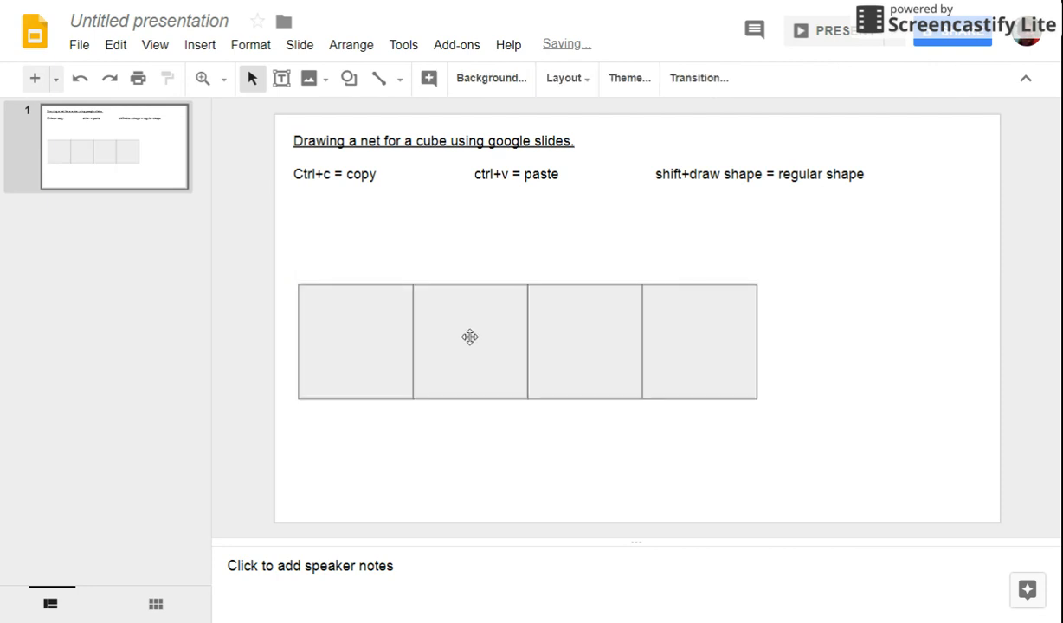
Step: Place a copy of the second square directly below it
{"action": "left_click", "coordinate": [471, 339]}
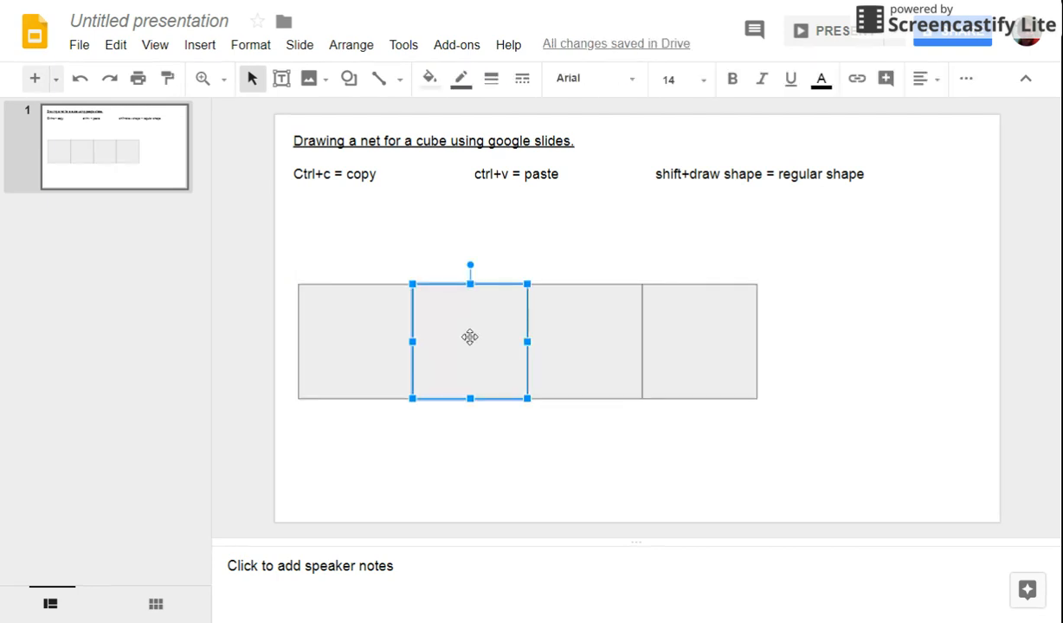
{"action": "left_click_drag", "start_coordinate": [470, 341], "coordinate": [483, 353]}
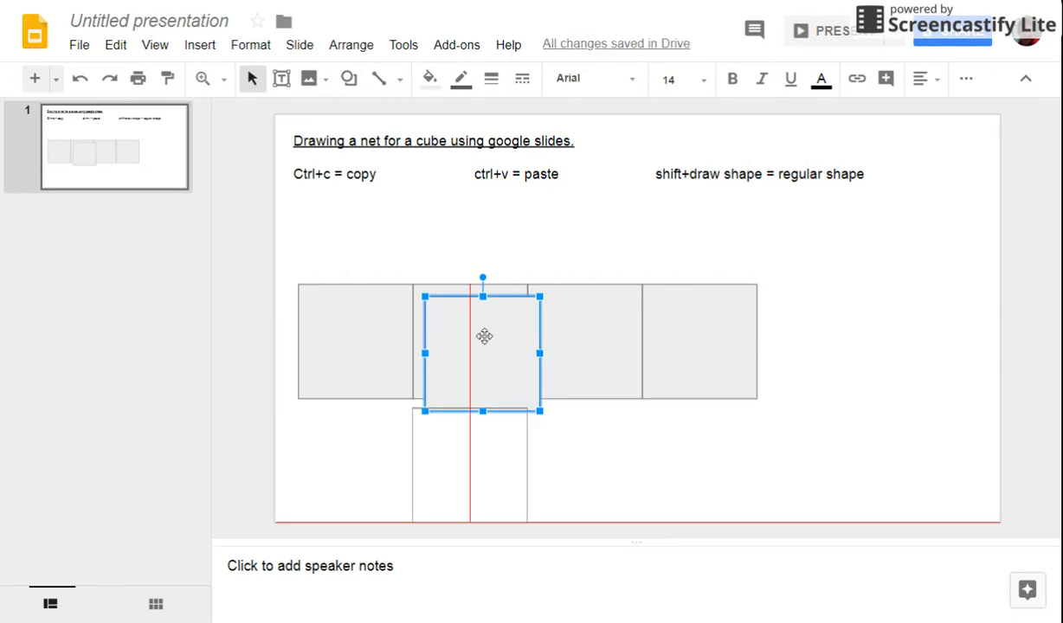
{"action": "left_click_drag", "start_coordinate": [483, 335], "coordinate": [470, 436]}
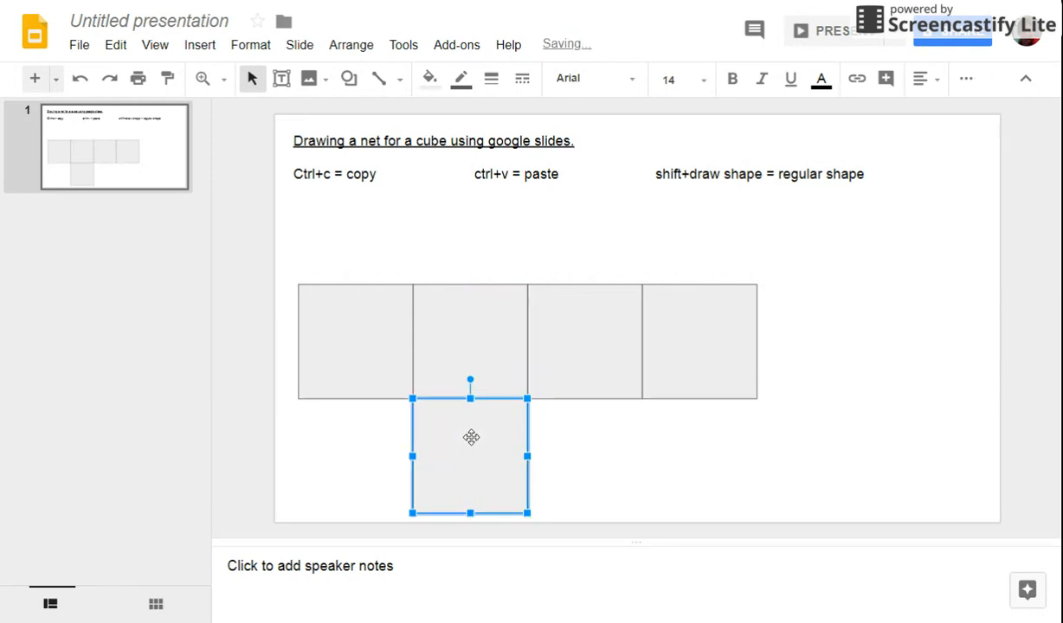
{"action": "left_click_drag", "start_coordinate": [471, 436], "coordinate": [495, 372]}
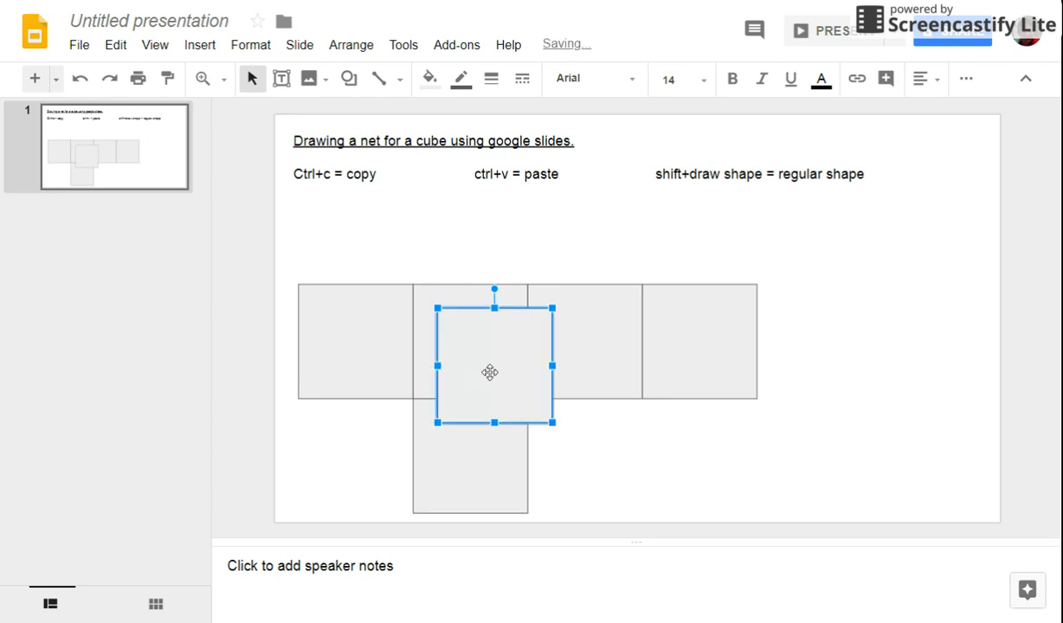
Step: Paste another copy and place it directly above the second square
{"action": "key", "text": "ctrl+v"}
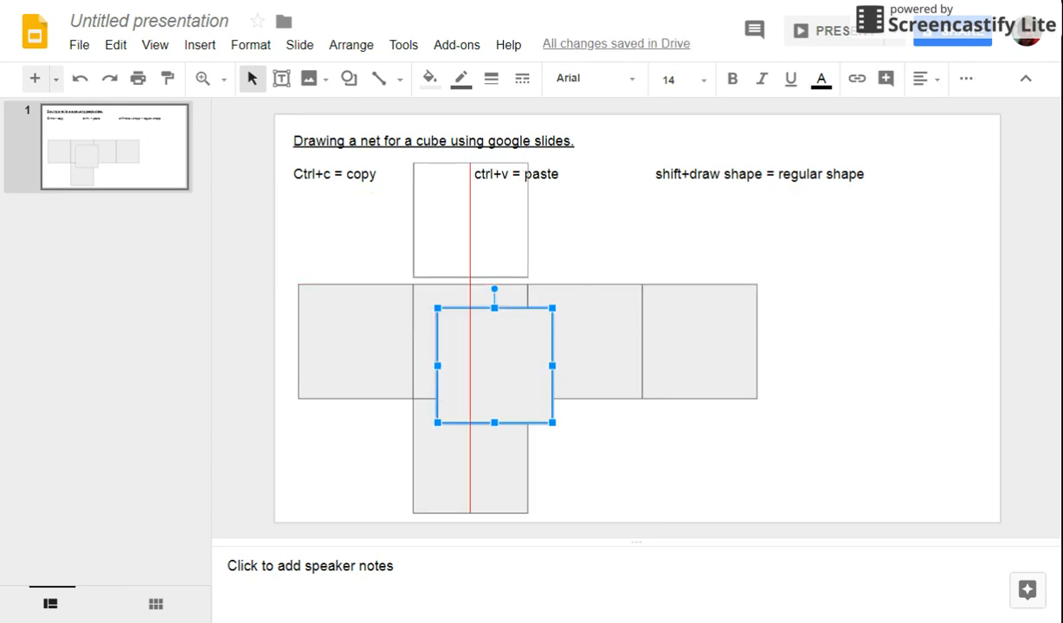
{"action": "left_click_drag", "start_coordinate": [493, 363], "coordinate": [470, 225]}
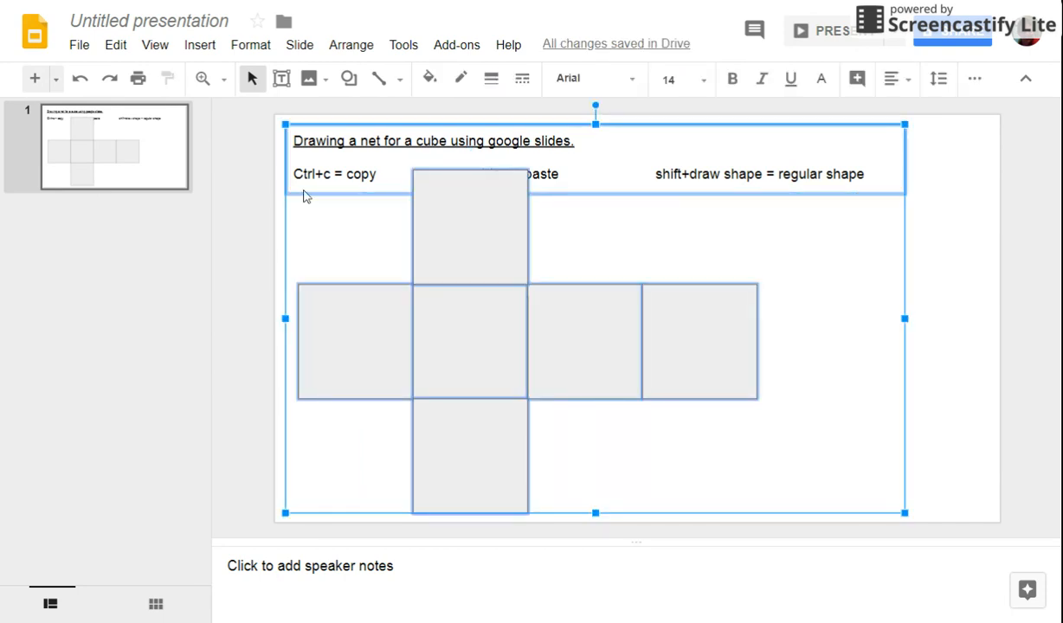
{"action": "mouse_move", "coordinate": [869, 312]}
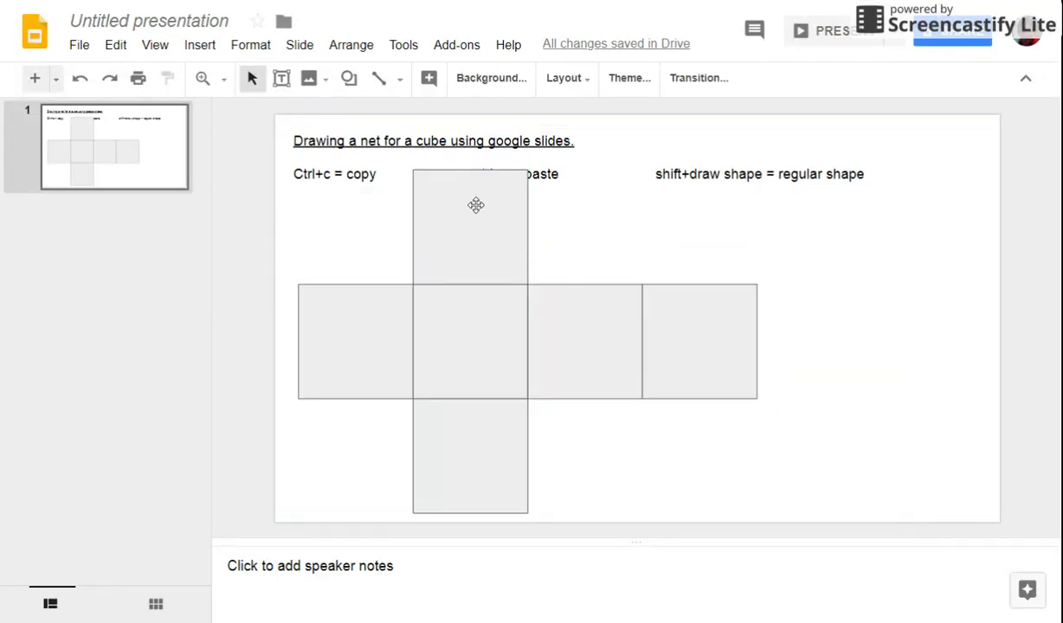
Step: Move all six squares of the net slightly right as one group, then deselect
{"action": "left_click", "coordinate": [471, 227]}
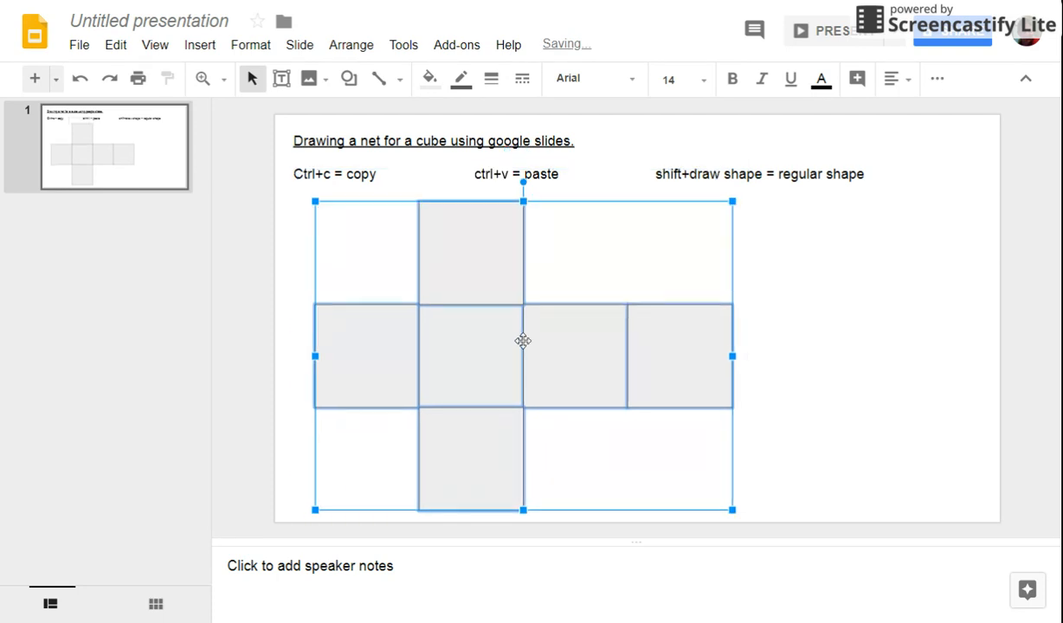
{"action": "left_click", "coordinate": [897, 358]}
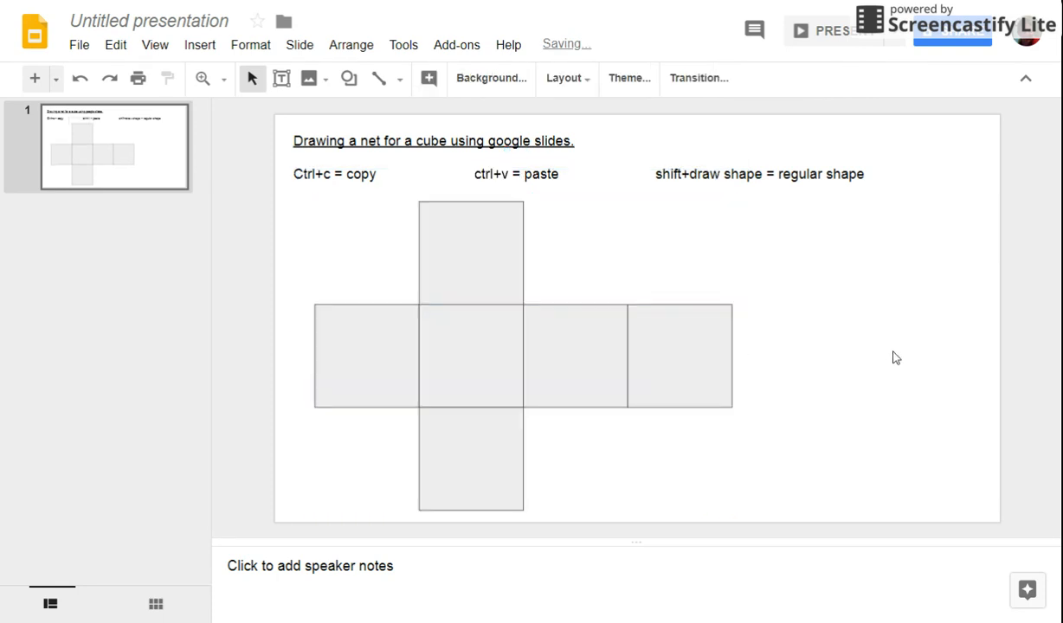